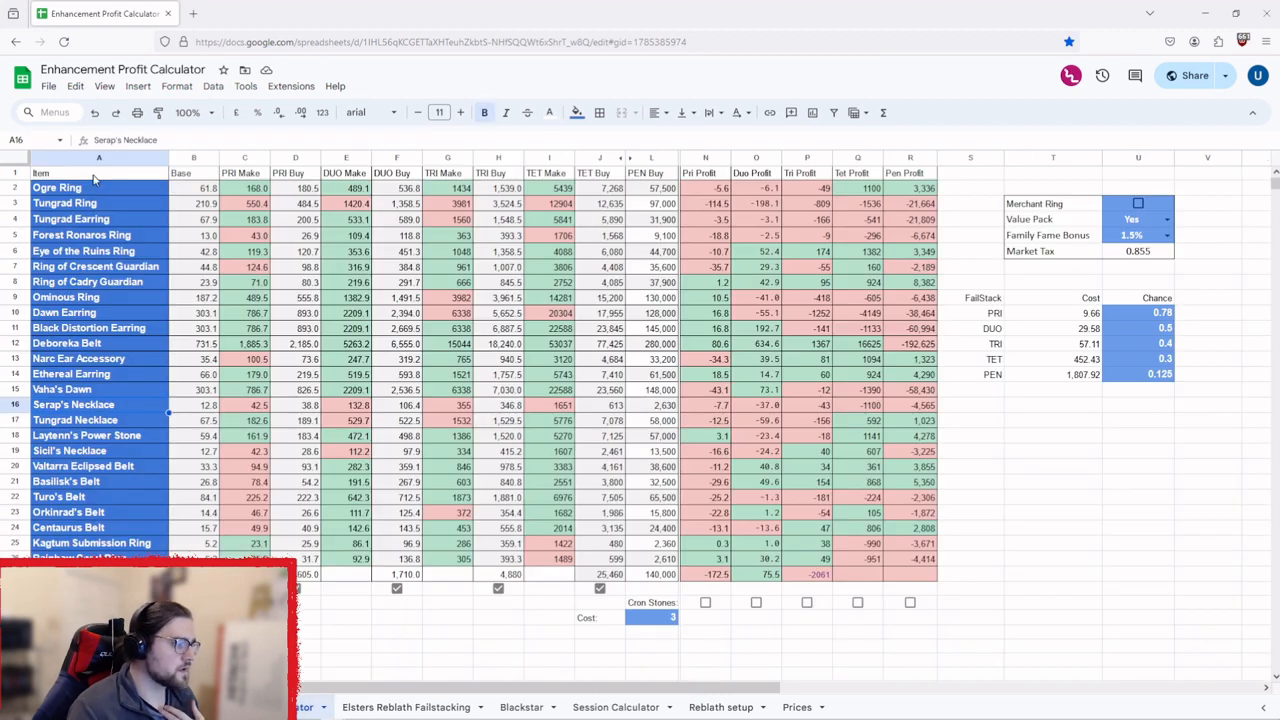
mouse_move(104, 198)
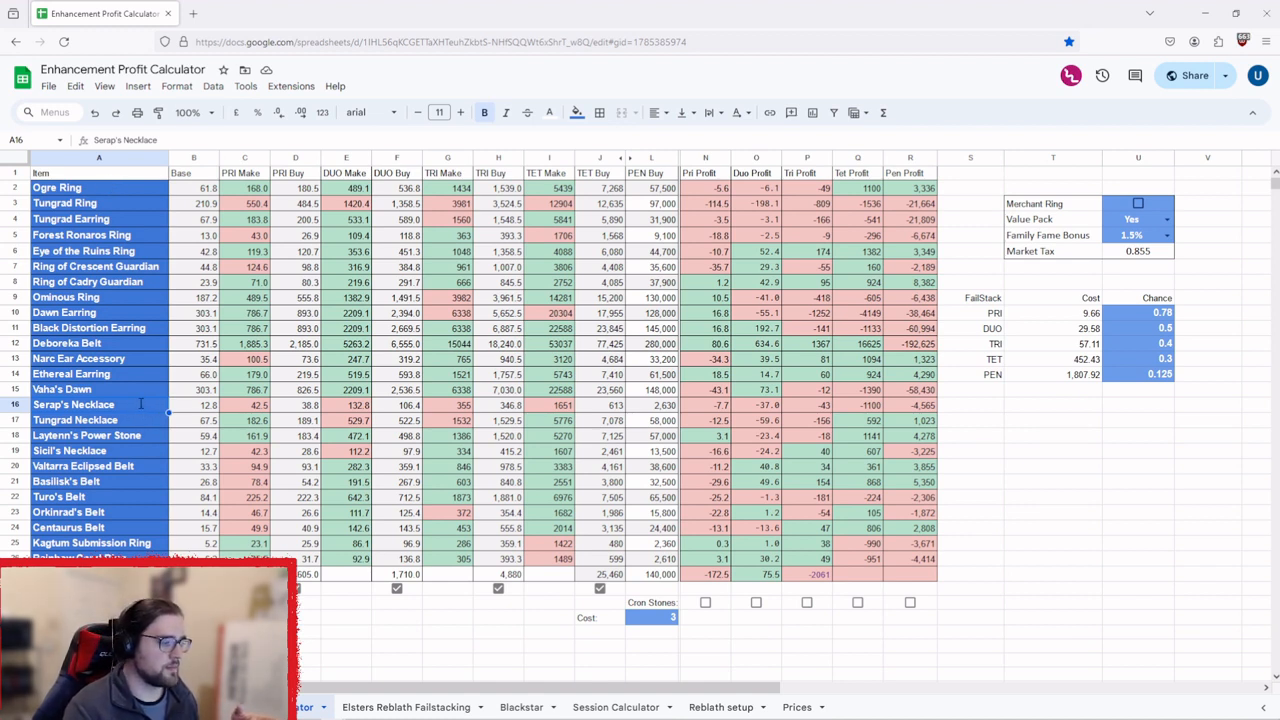
Rename the row 16 item from Serap's Necklace to Deboreka Necklace so its figures recalculate
double_click(72, 404)
type("Deborek")
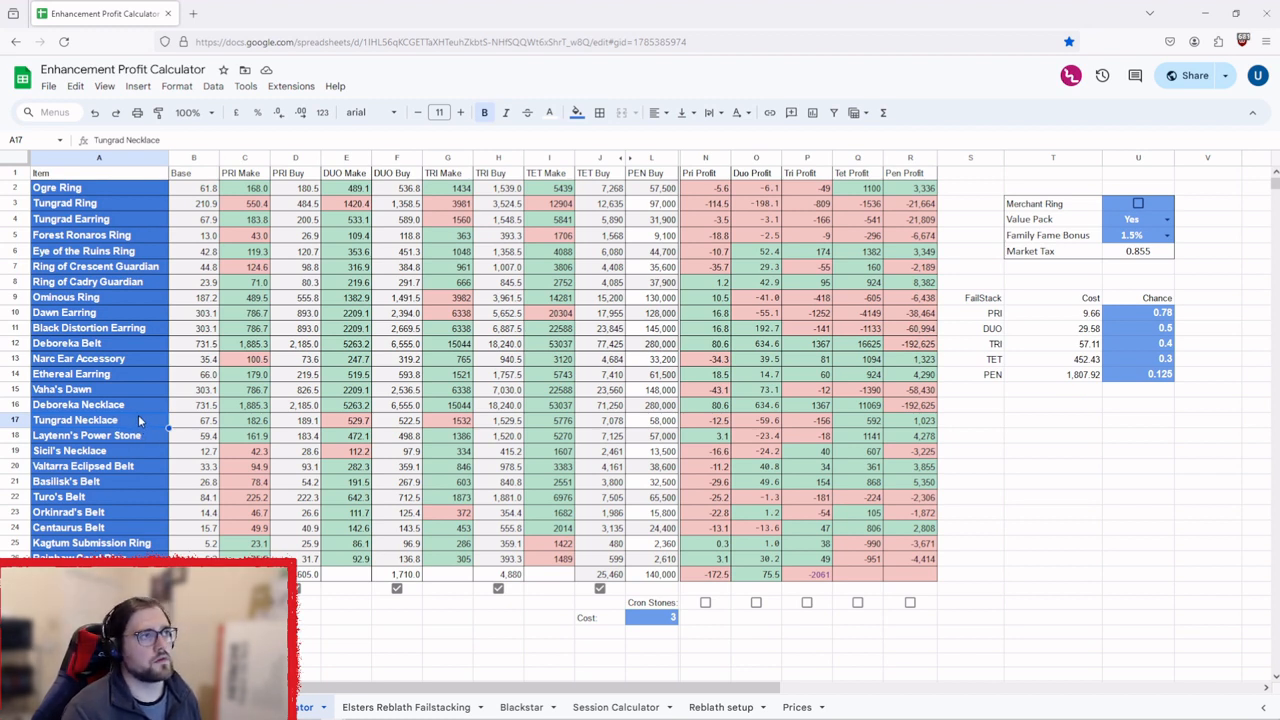
mouse_move(150, 430)
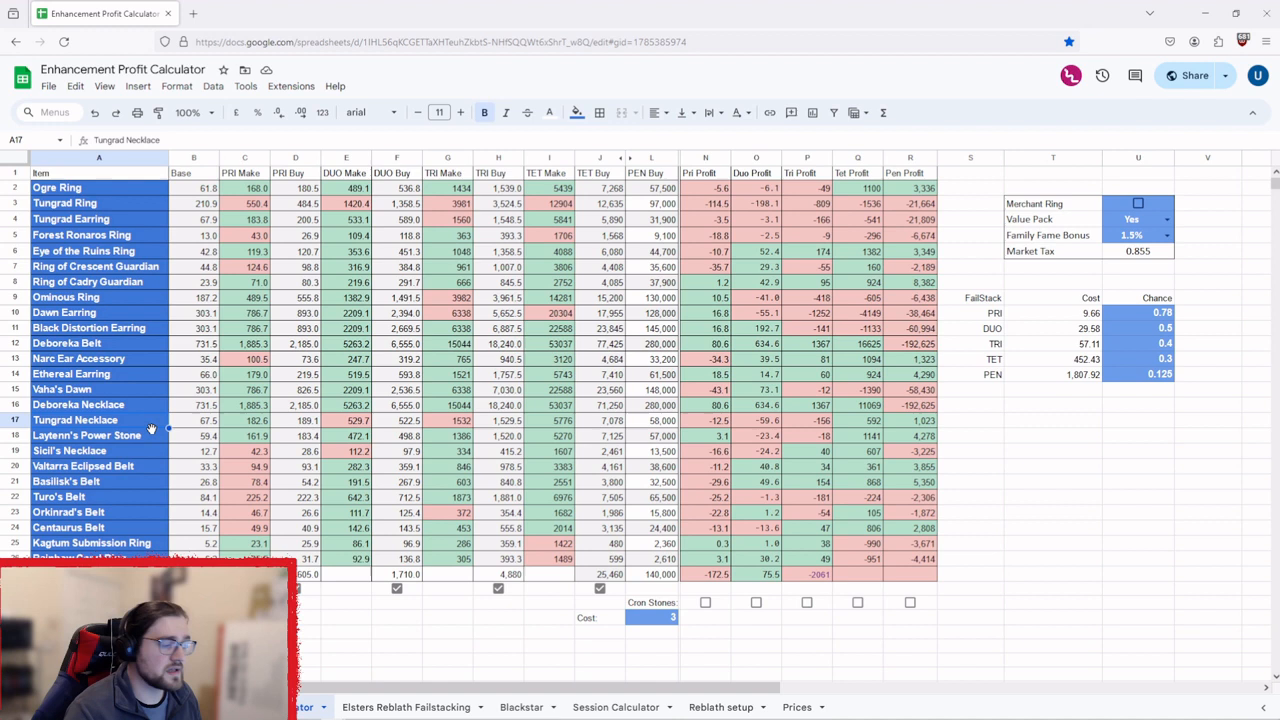
mouse_move(100, 218)
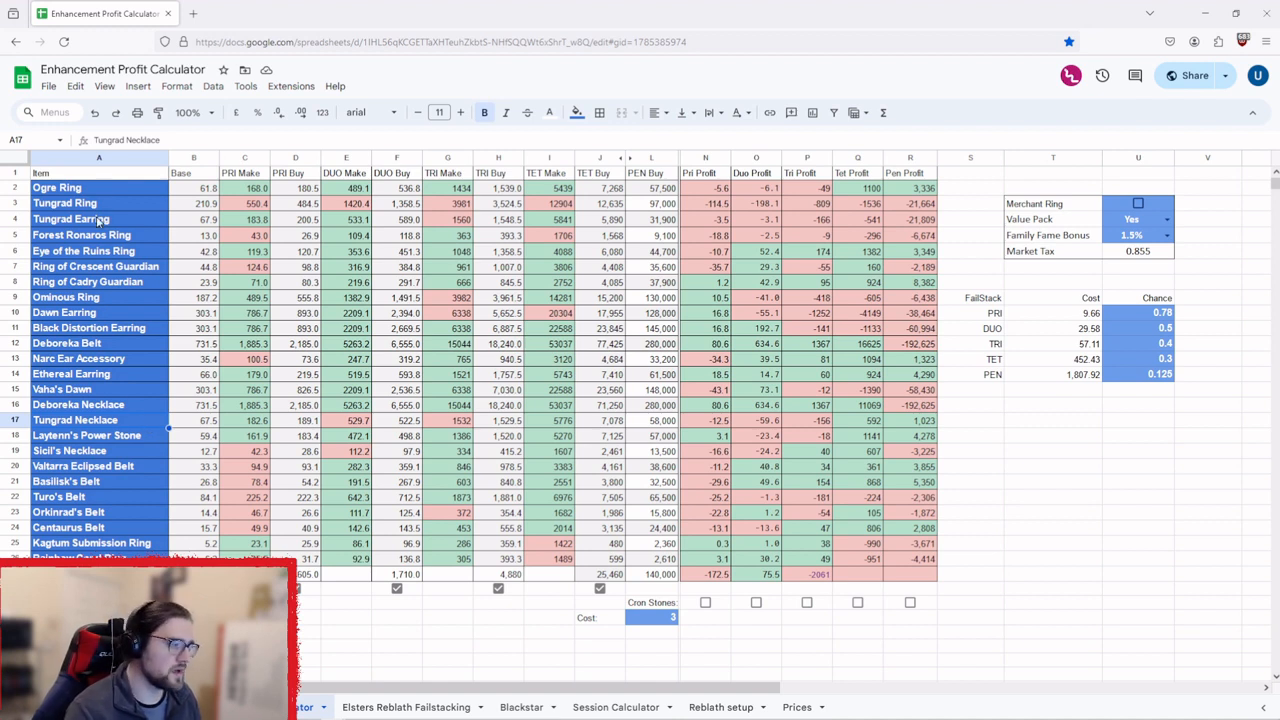
mouse_move(388, 584)
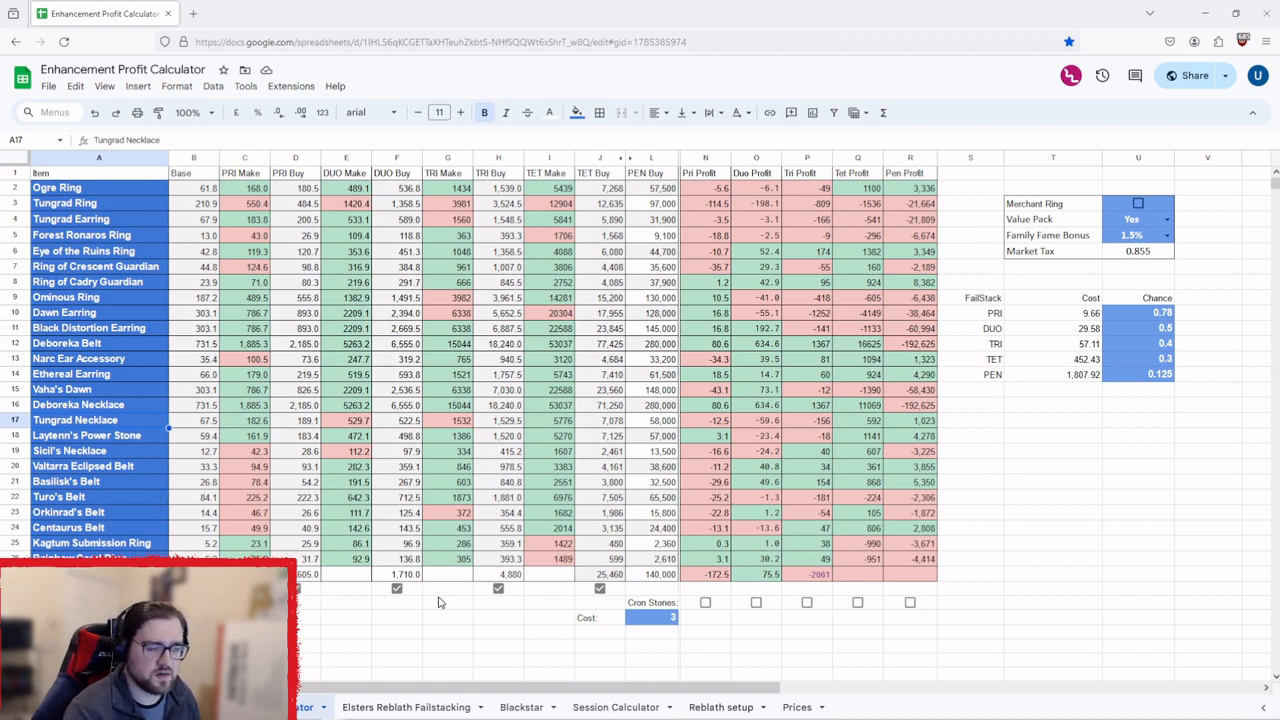
mouse_move(754, 496)
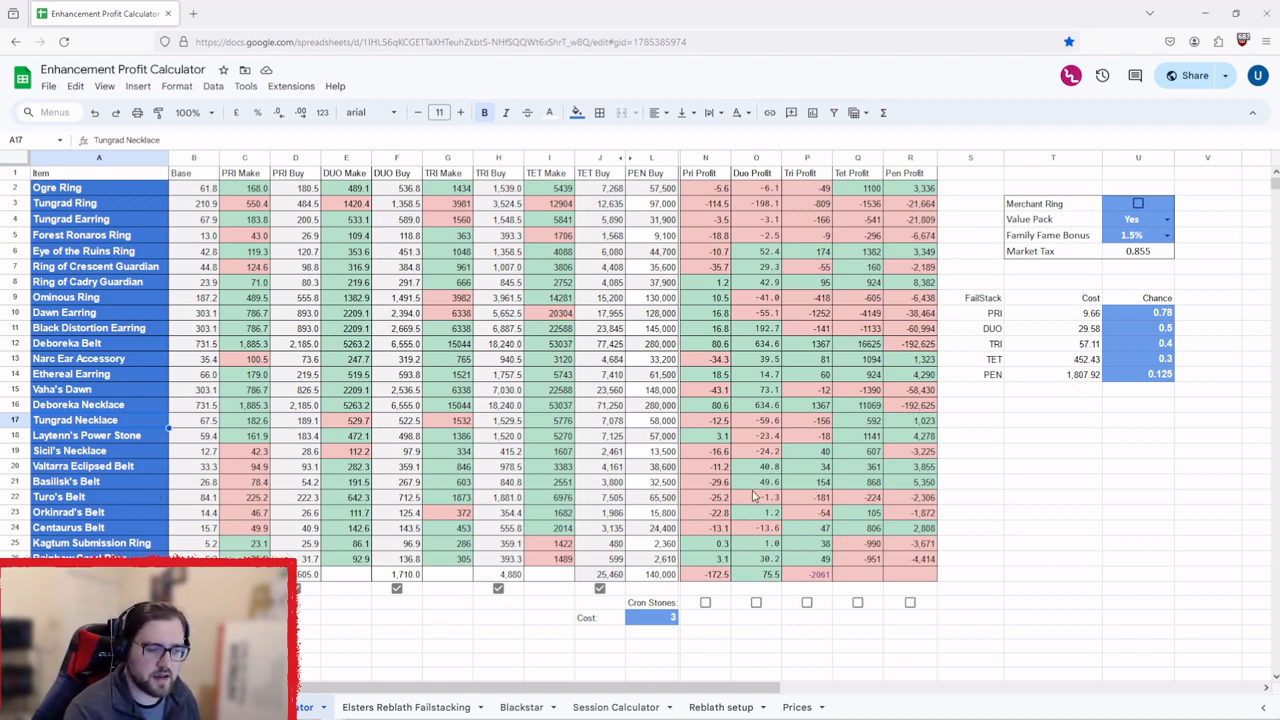
mouse_move(380, 500)
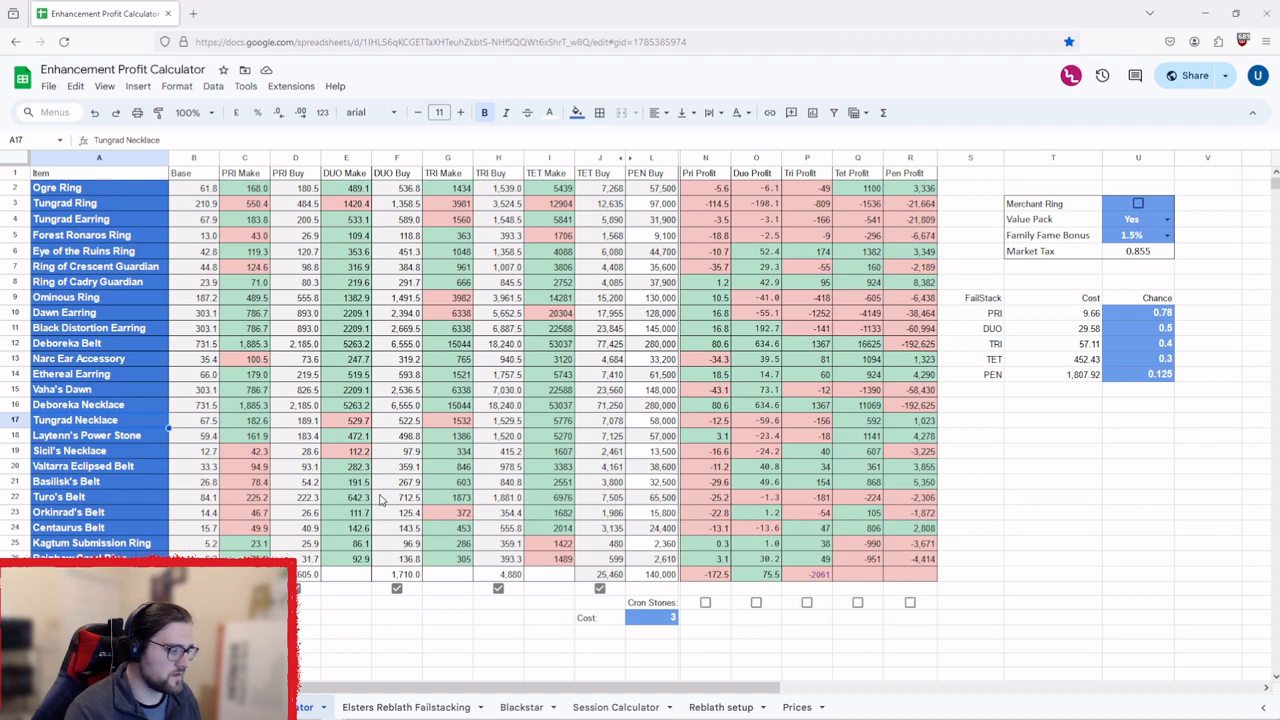
mouse_move(110, 512)
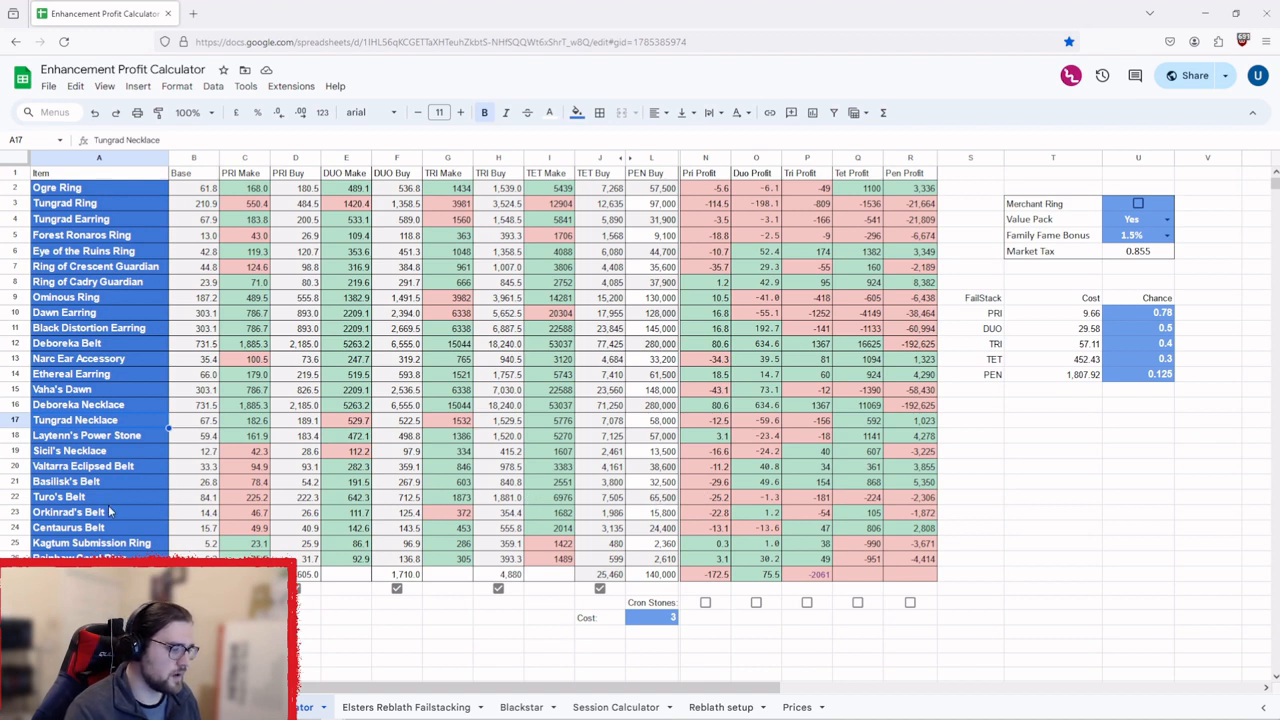
mouse_move(144, 462)
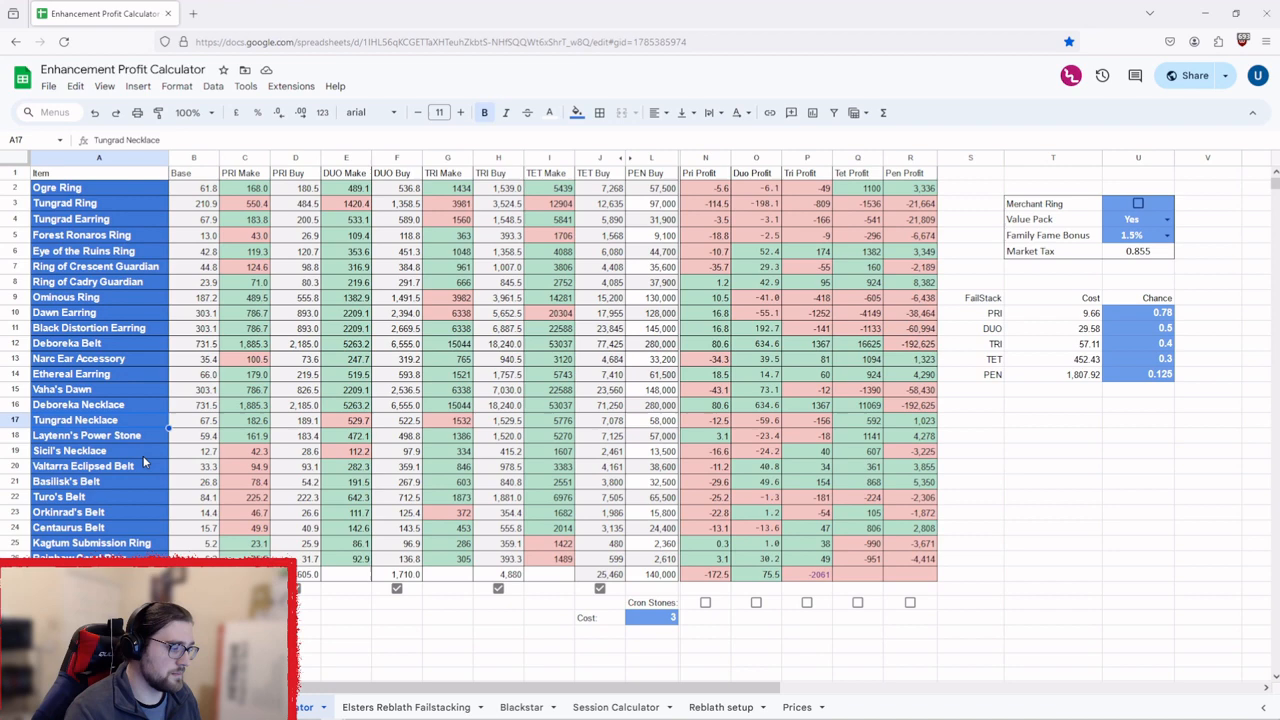
scroll("down", 3)
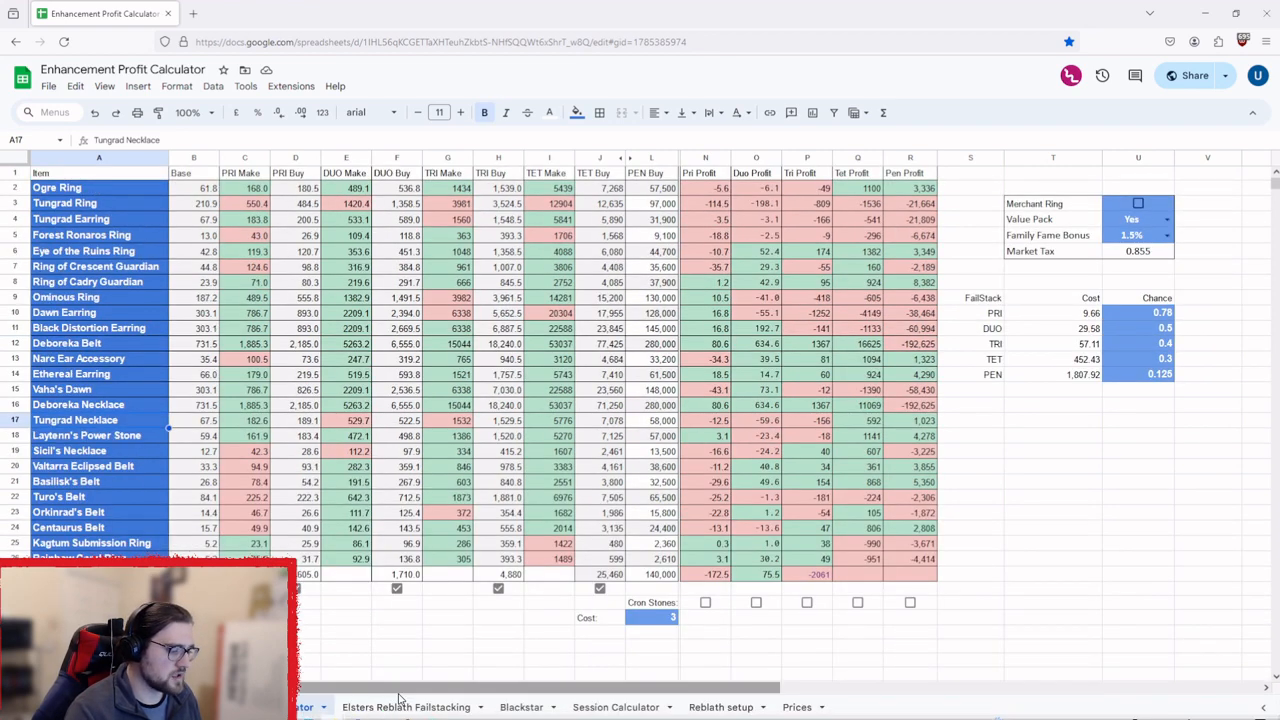
Switch to the Elsters Rebath Failstacking sheet
left_click(404, 708)
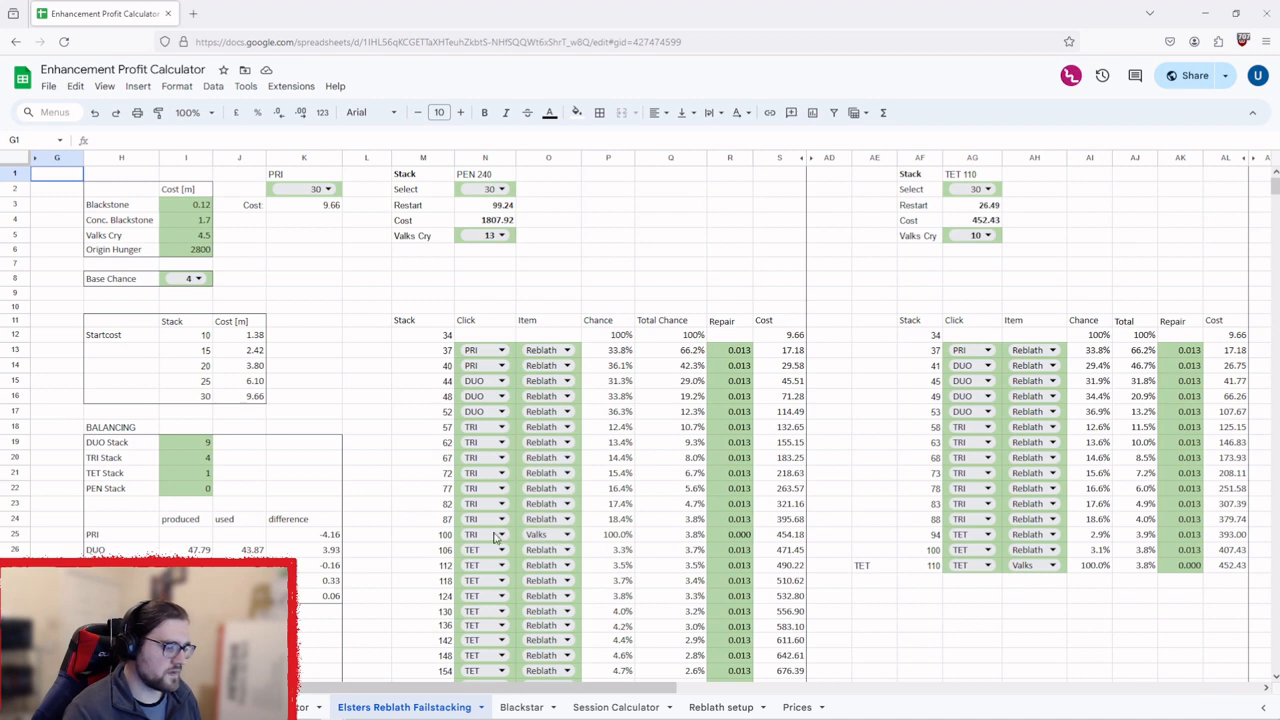
Set stack 100 to Valks and try Origin on stack 106 before returning it to Rebath
left_click(500, 534)
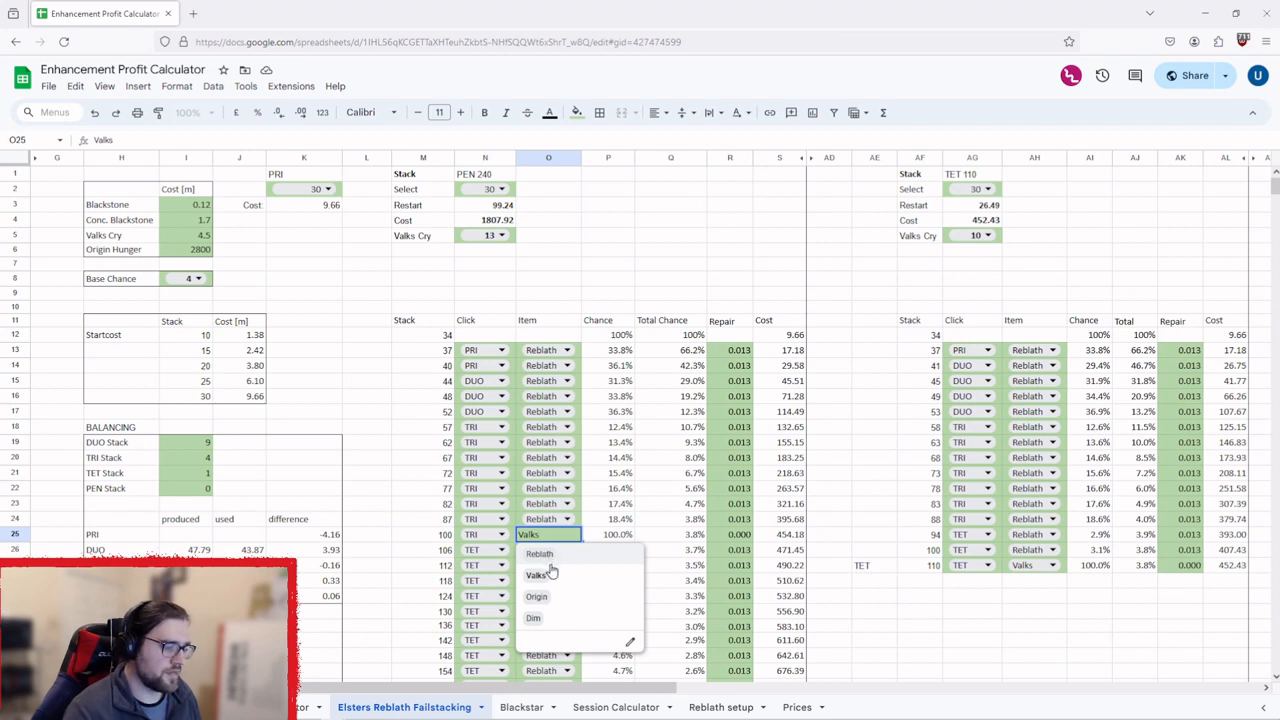
left_click(536, 596)
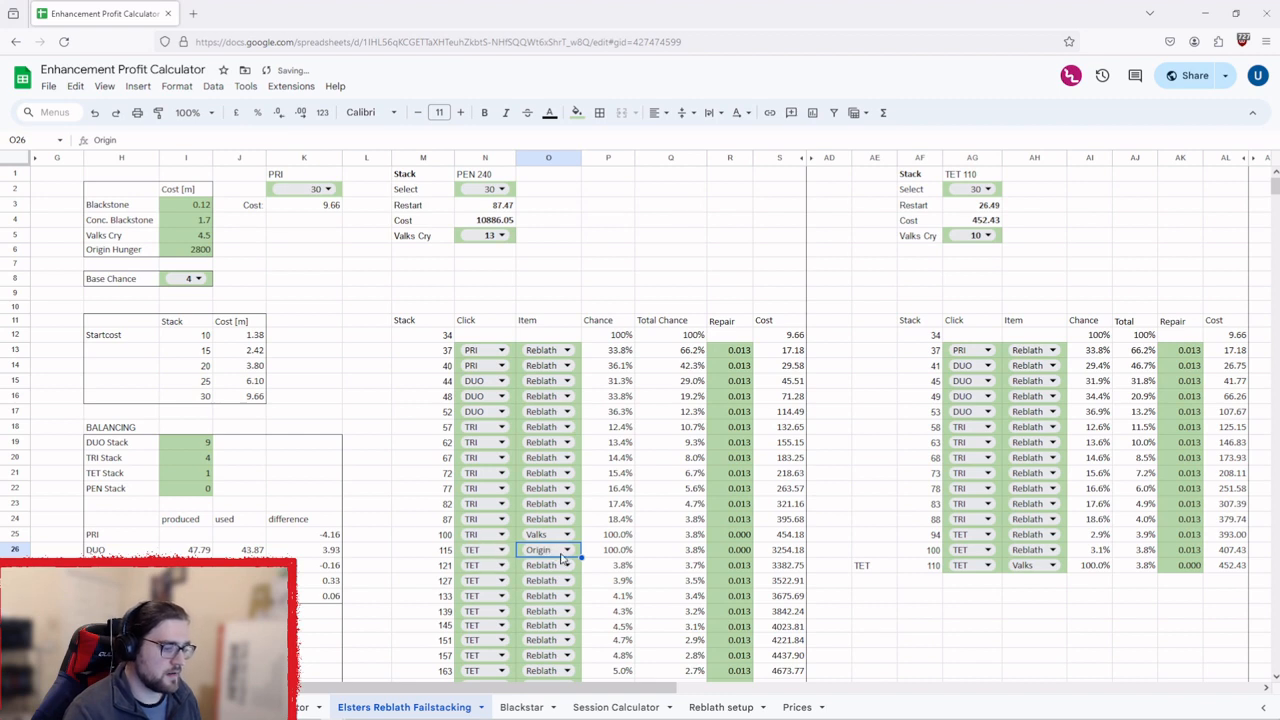
mouse_move(684, 556)
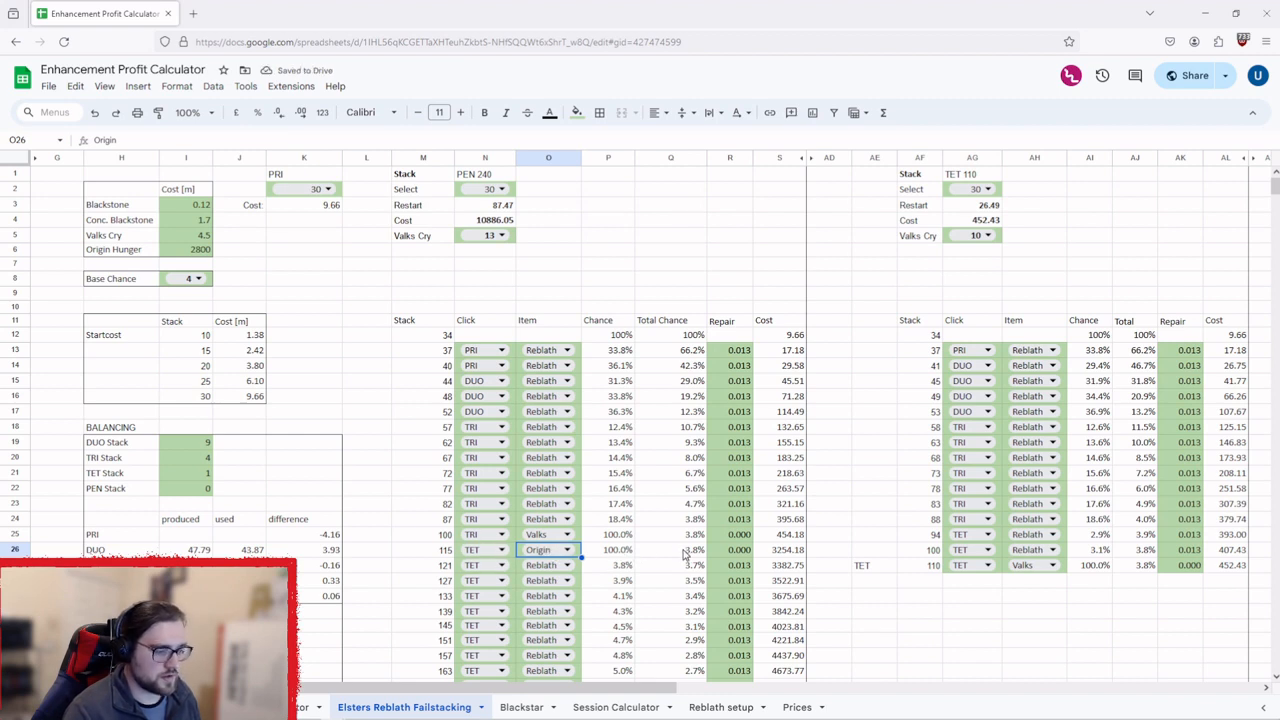
mouse_move(762, 548)
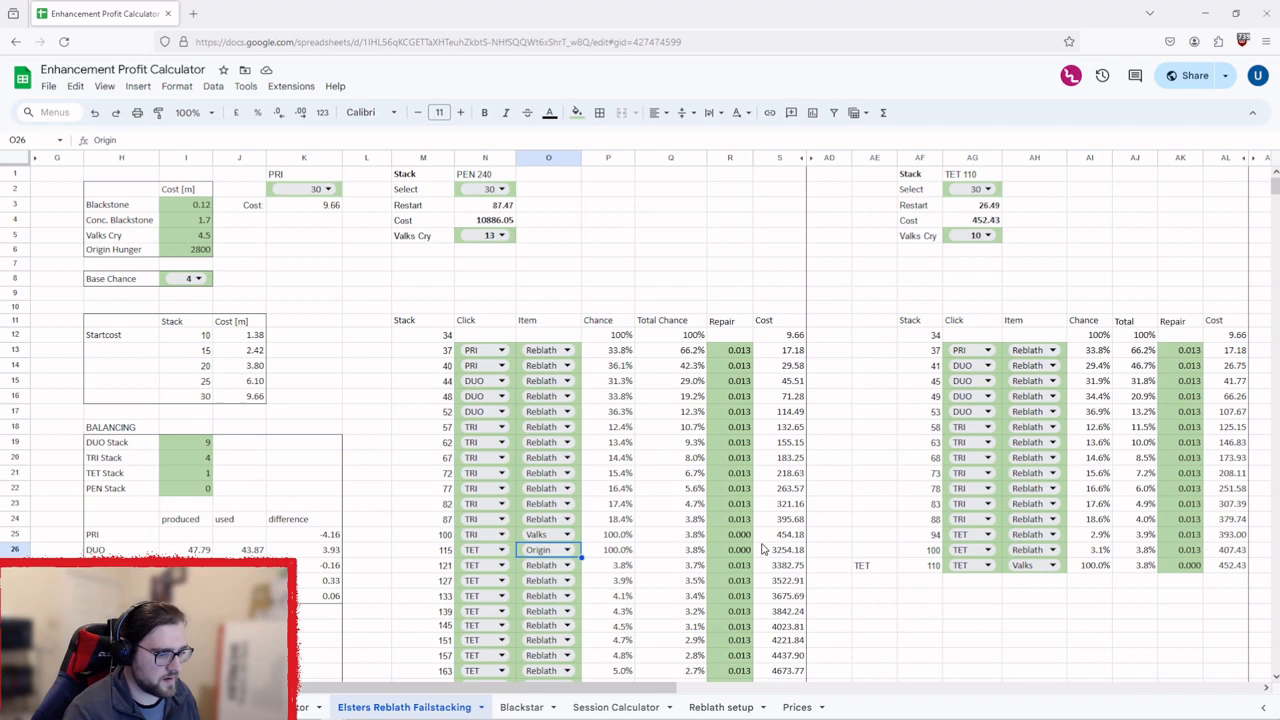
left_click(568, 550)
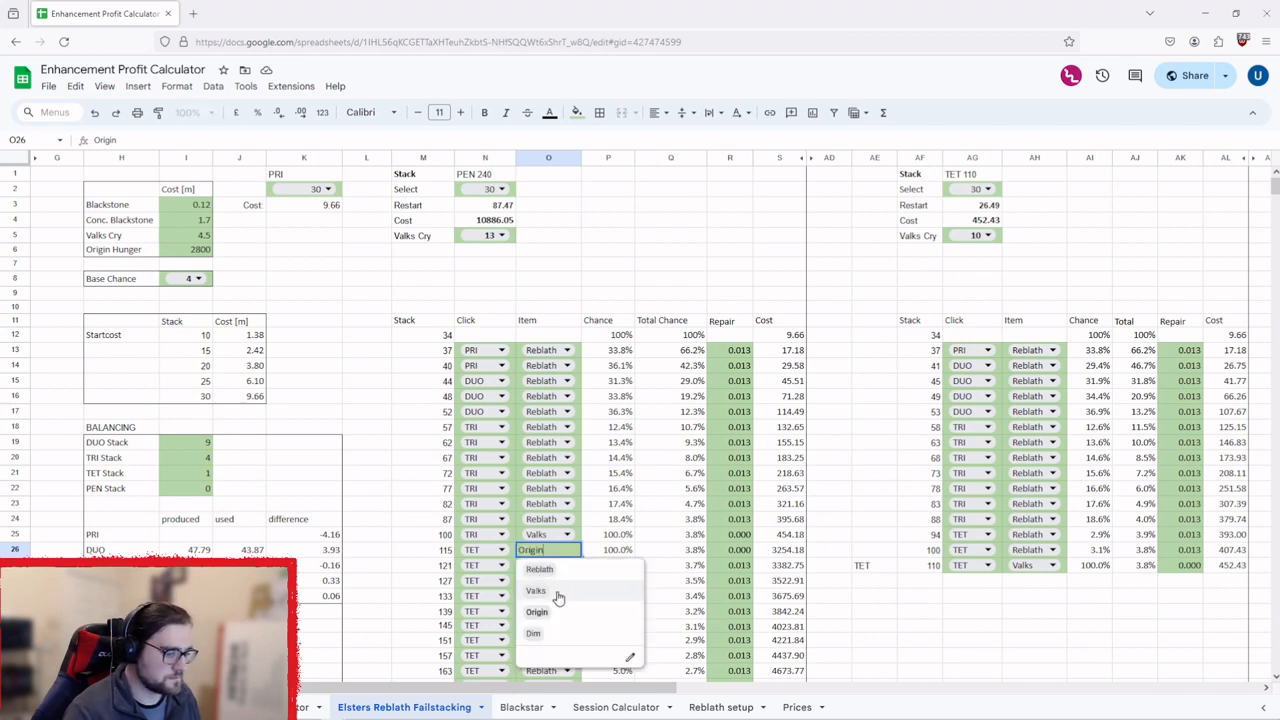
left_click(536, 590)
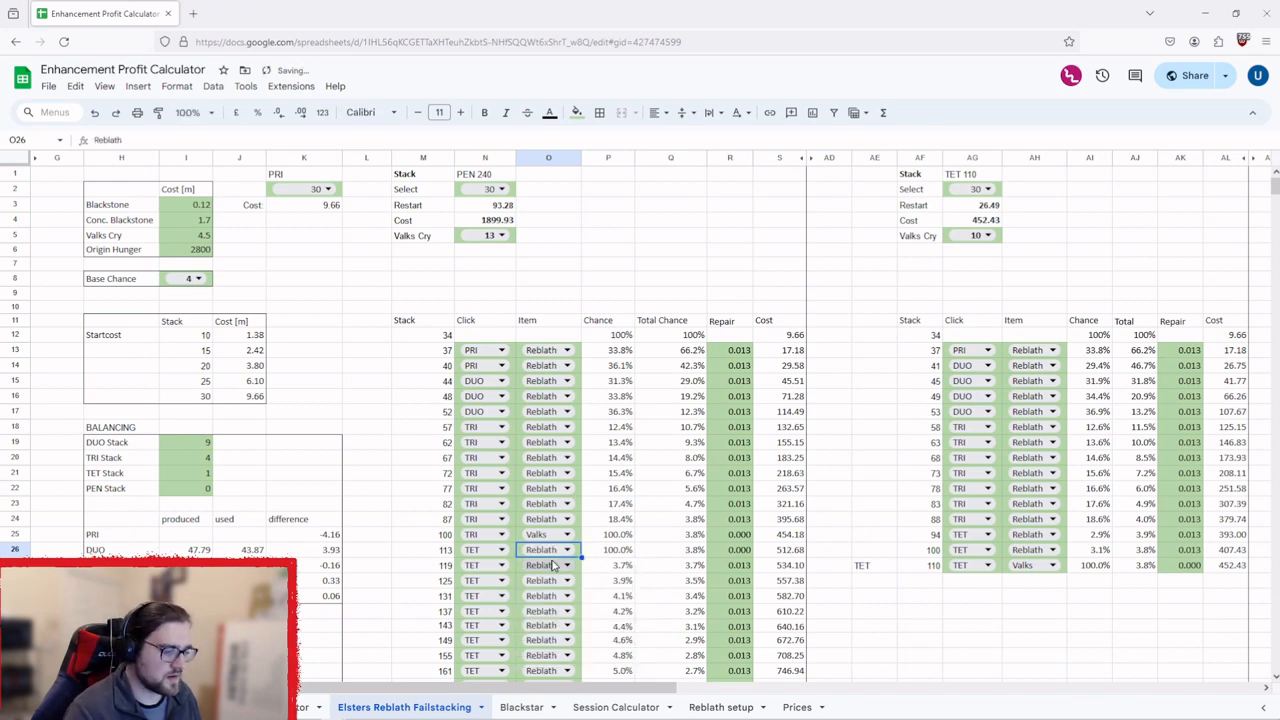
scroll("down", 3)
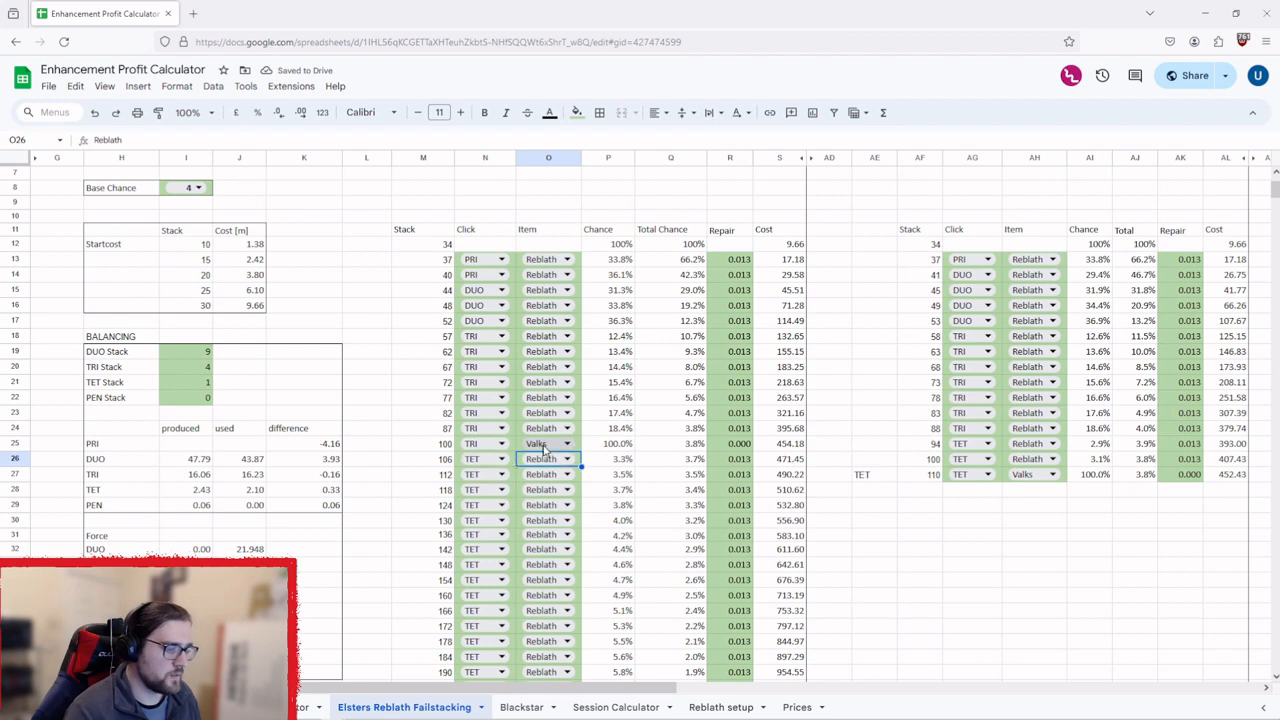
left_click(568, 458)
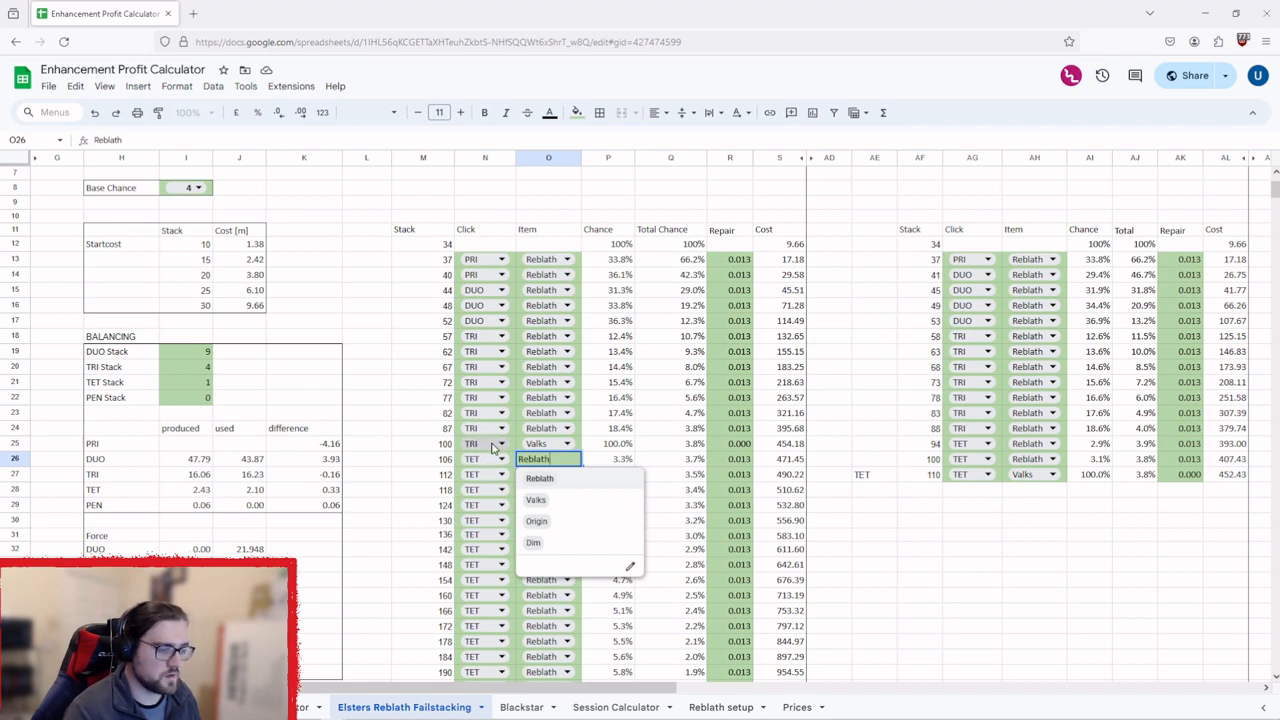
left_click(500, 444)
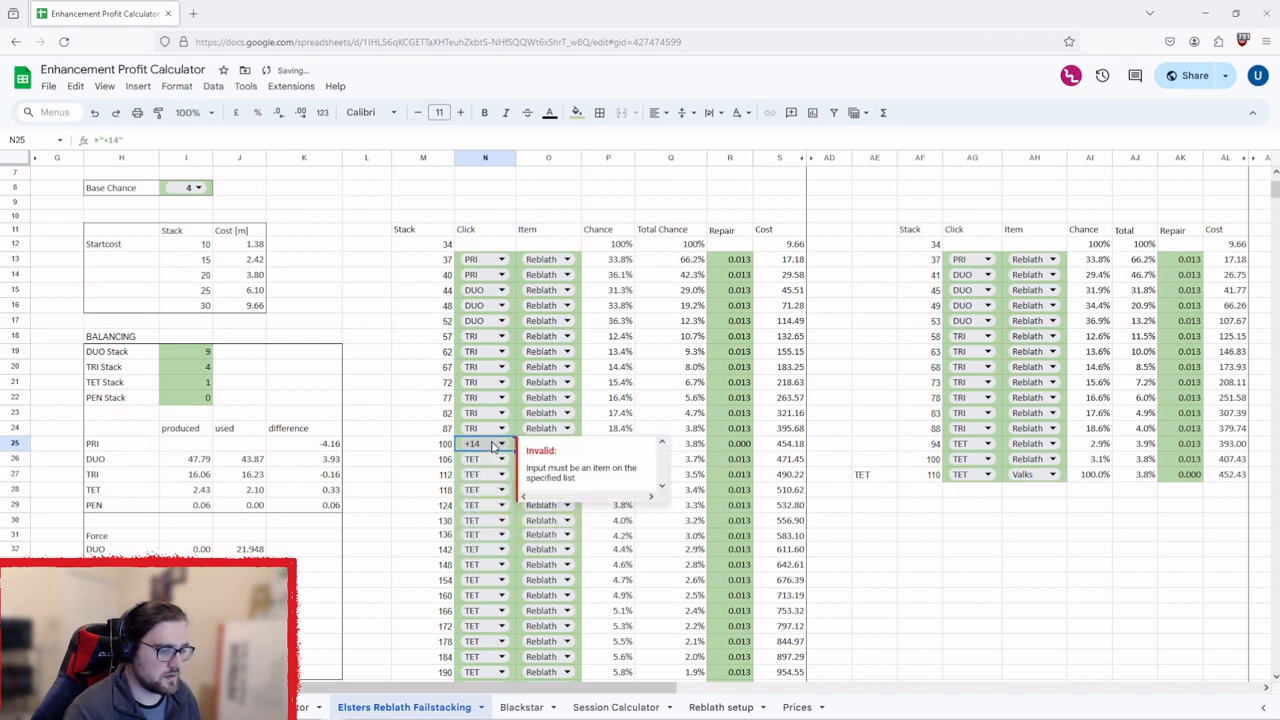
type("DUO")
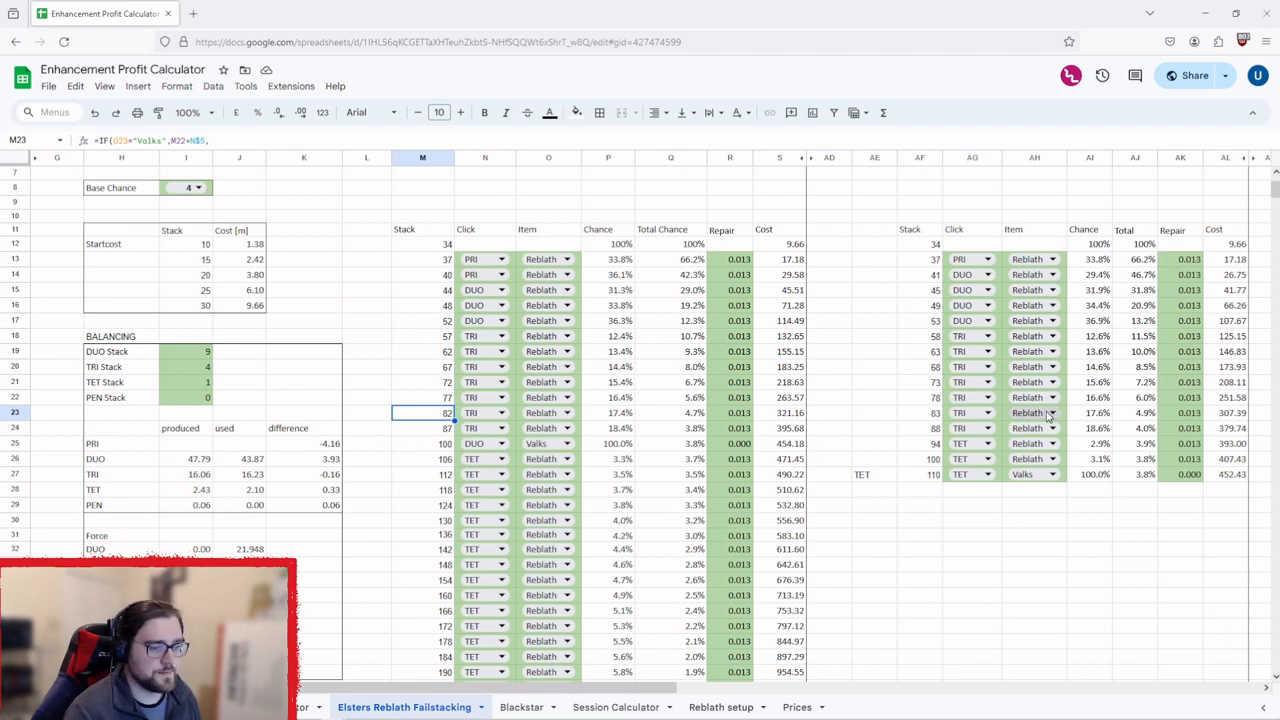
left_click(520, 708)
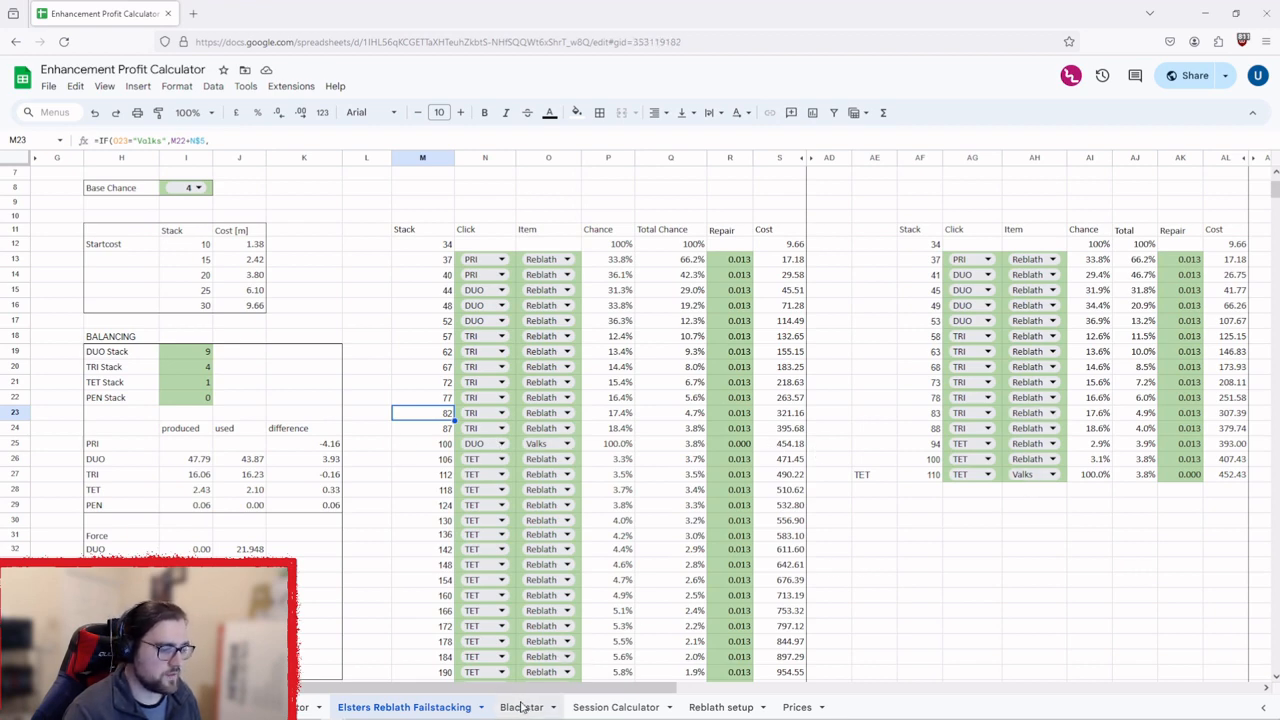
Set the Blackstar sheet's first stack (37) to Valks, then return to the main profit sheet
left_click(516, 708)
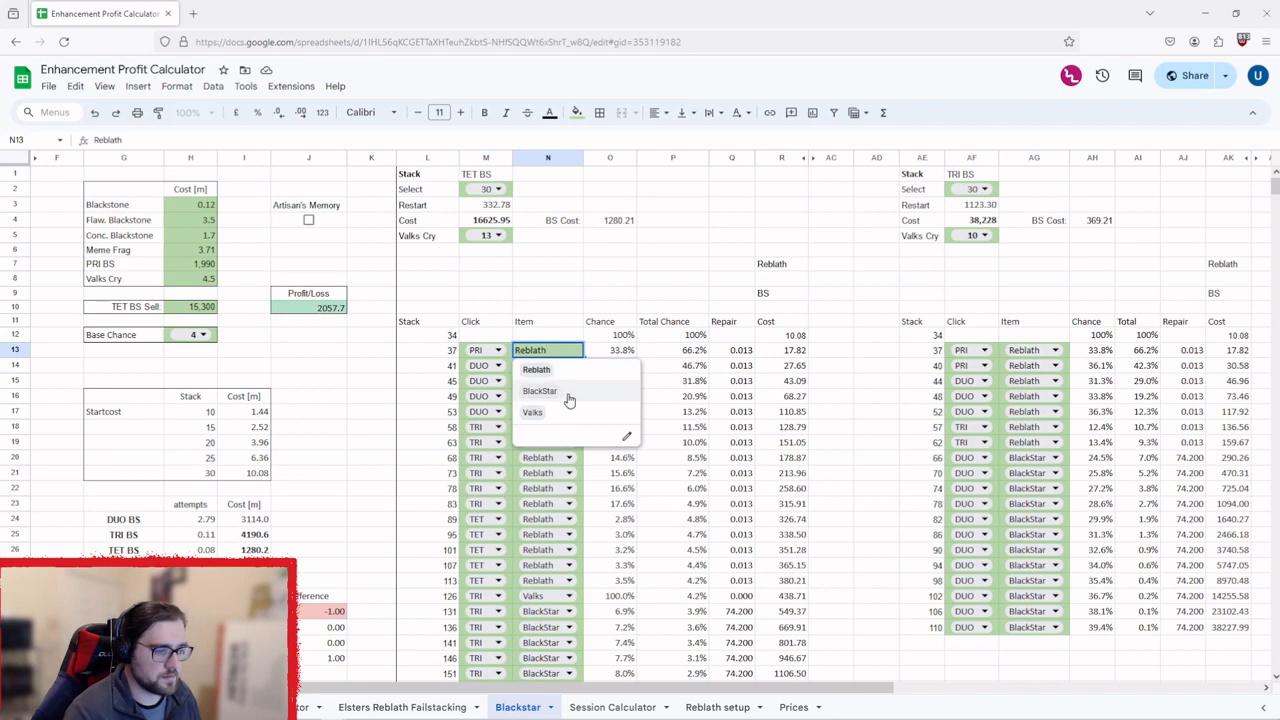
mouse_move(560, 392)
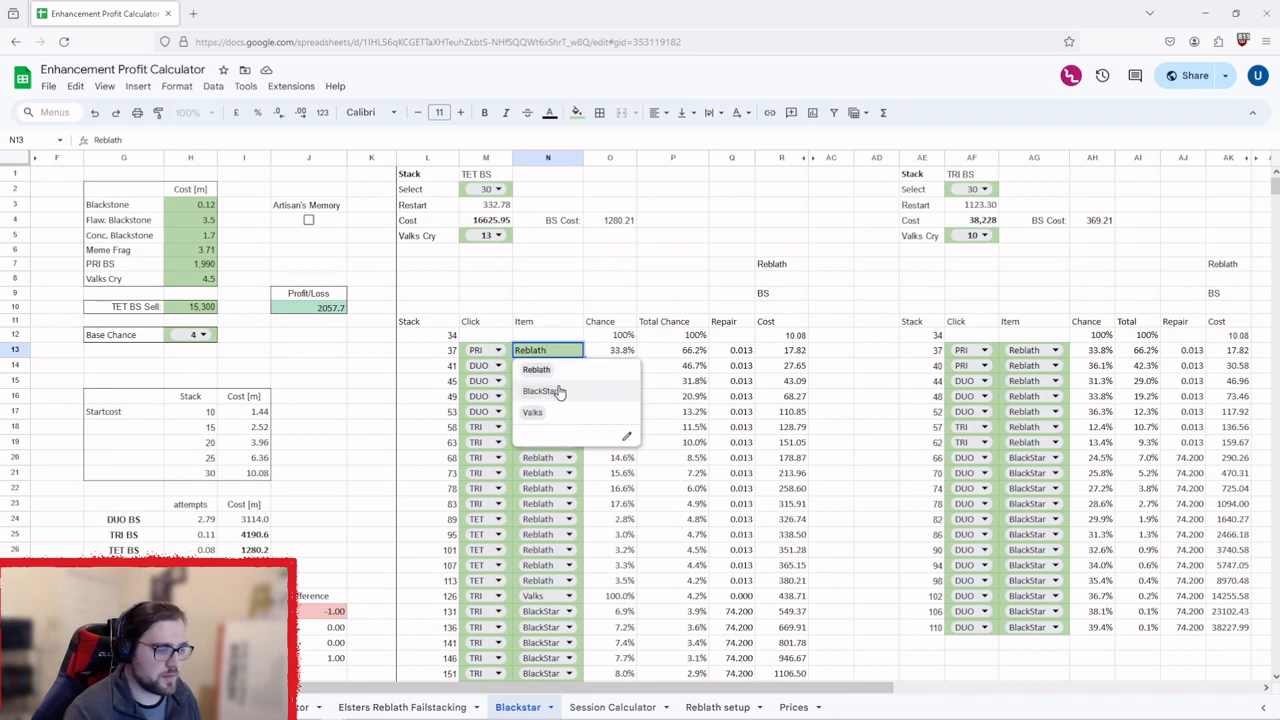
left_click(532, 412)
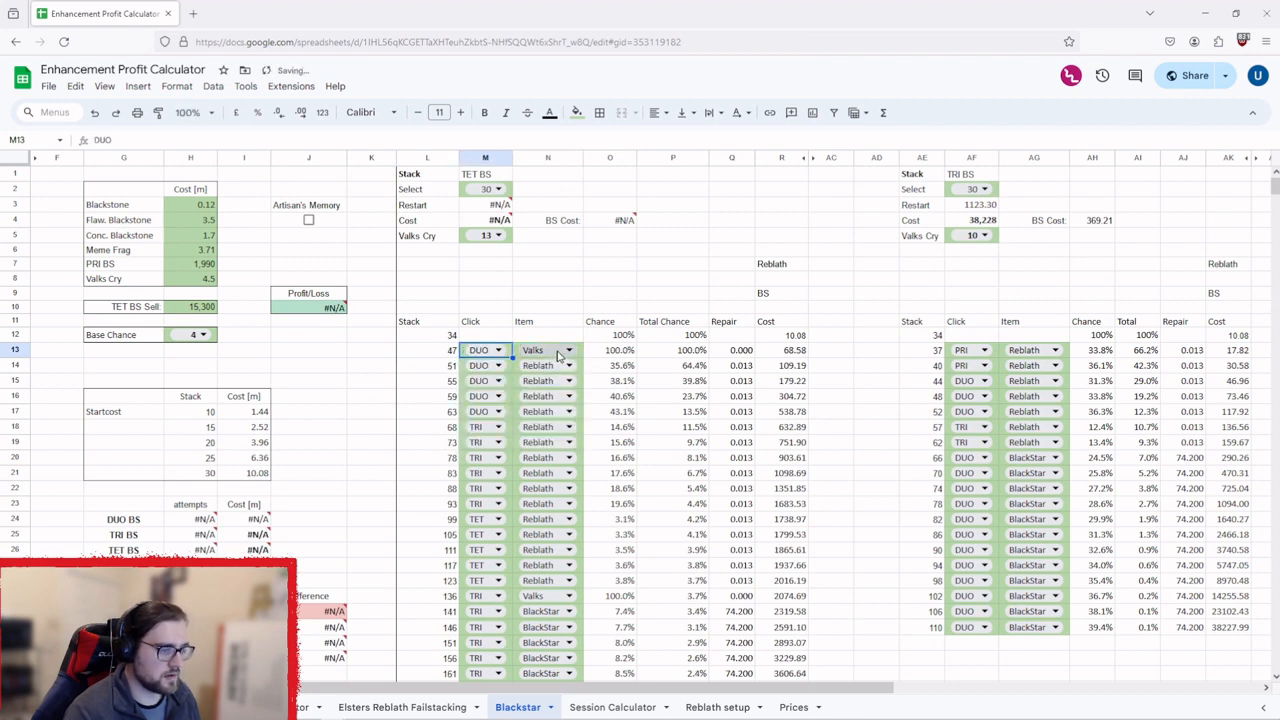
left_click(548, 350)
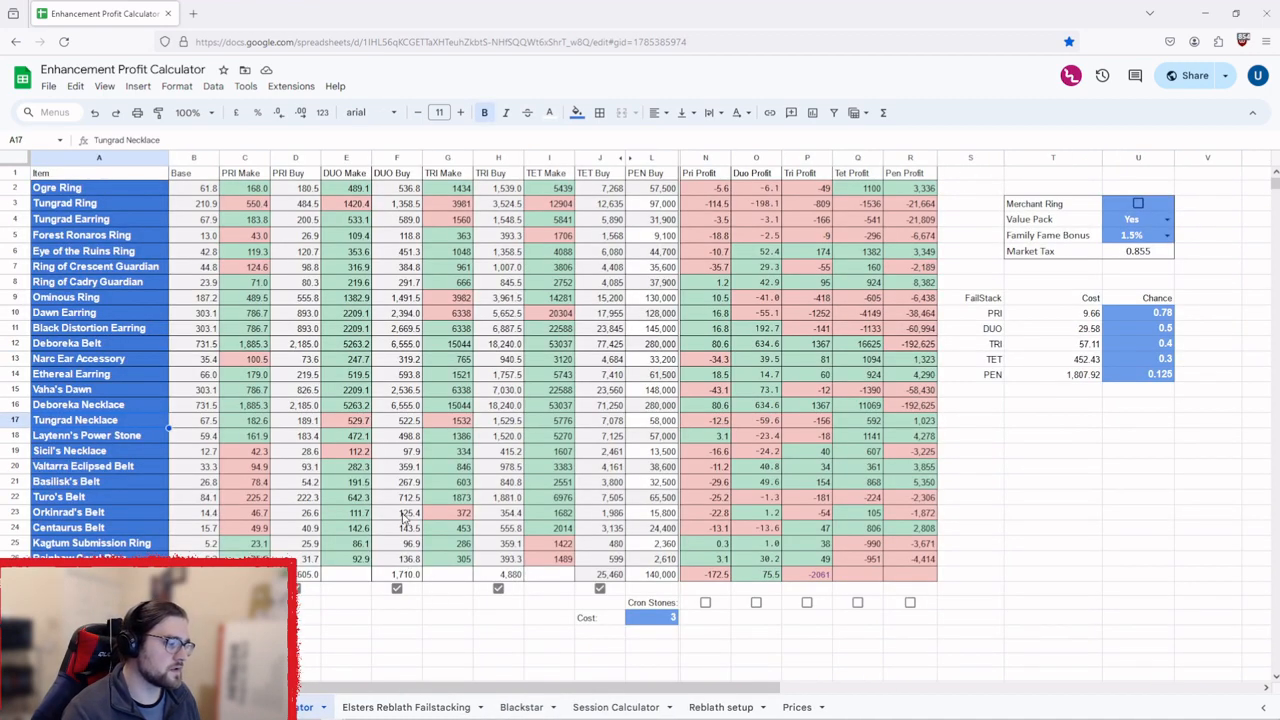
mouse_move(384, 418)
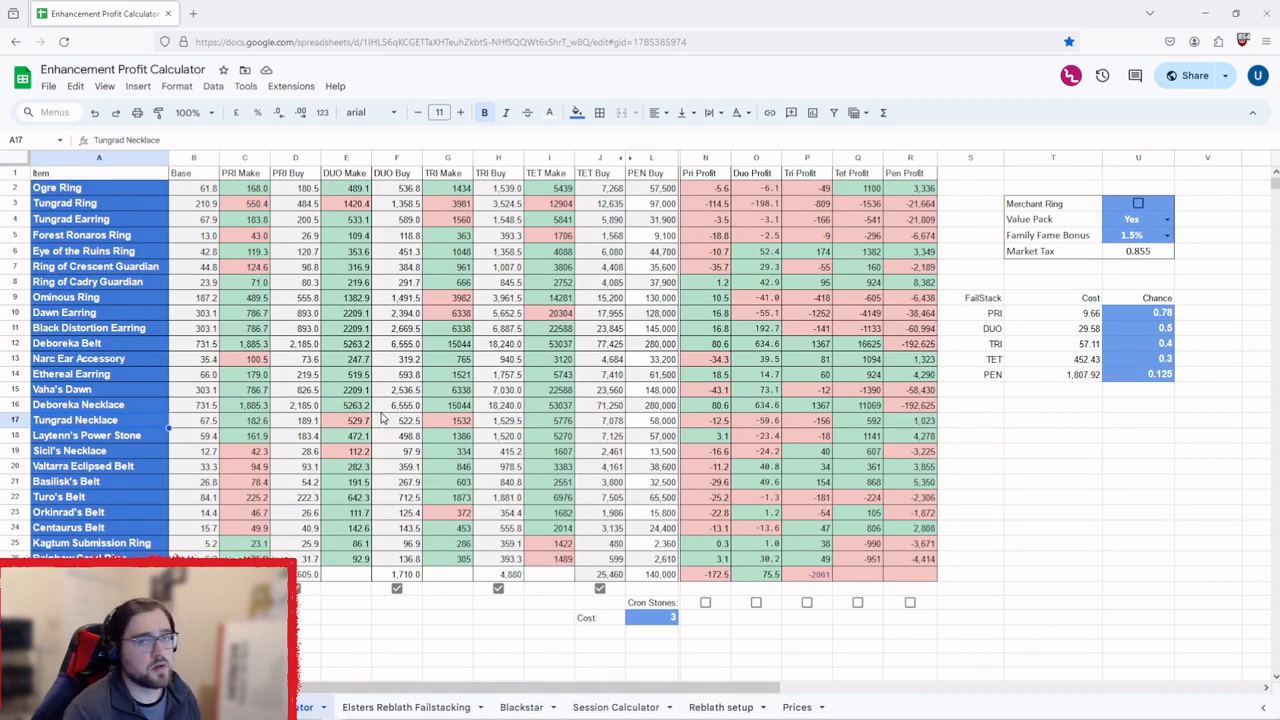